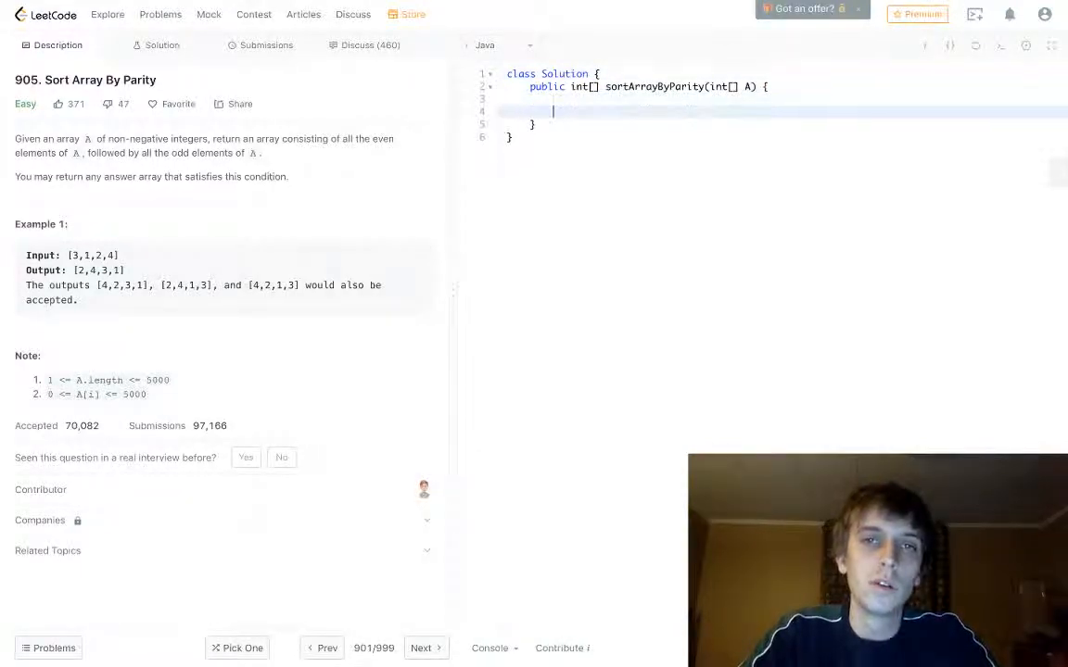
Declare int[] new_arr sized A.length and a counter initialised to 0
type("int")
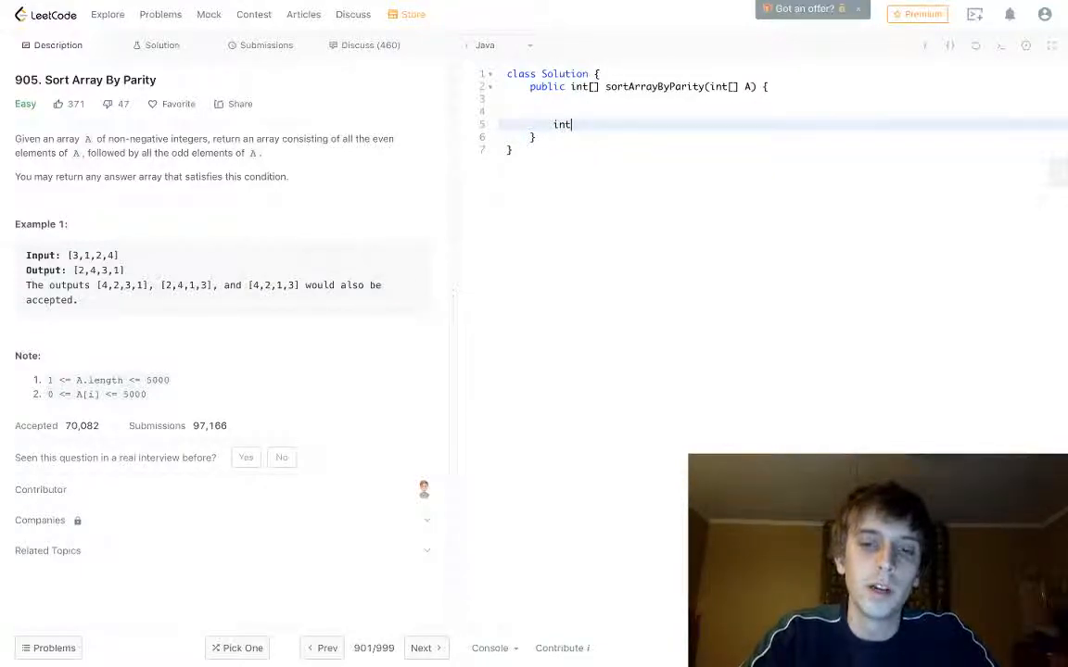
type("[] new_")
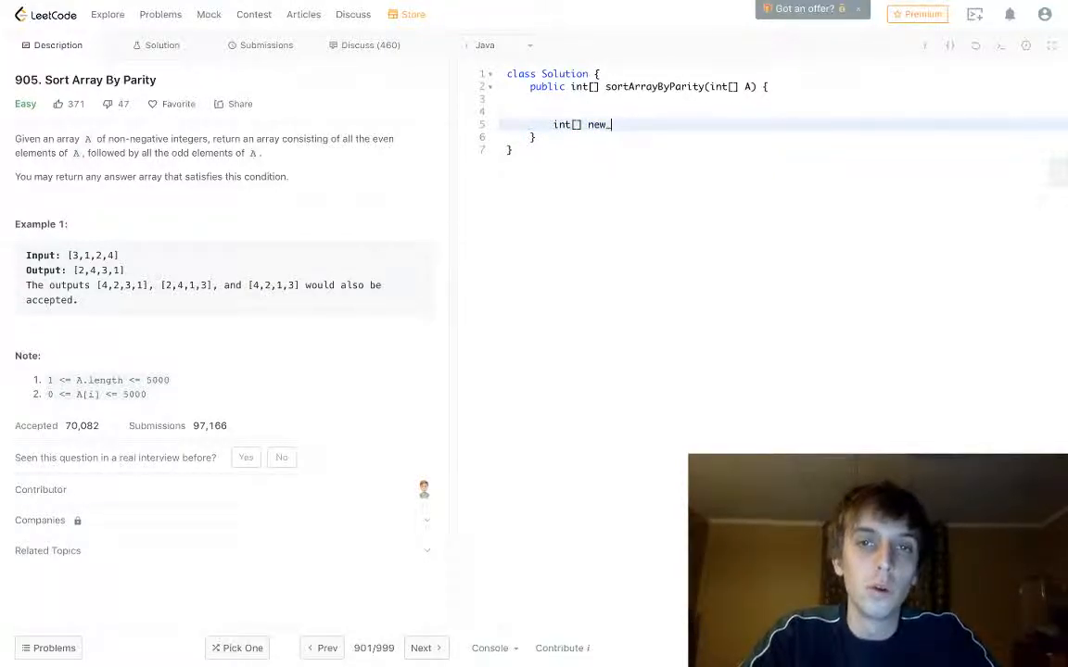
type("arr")
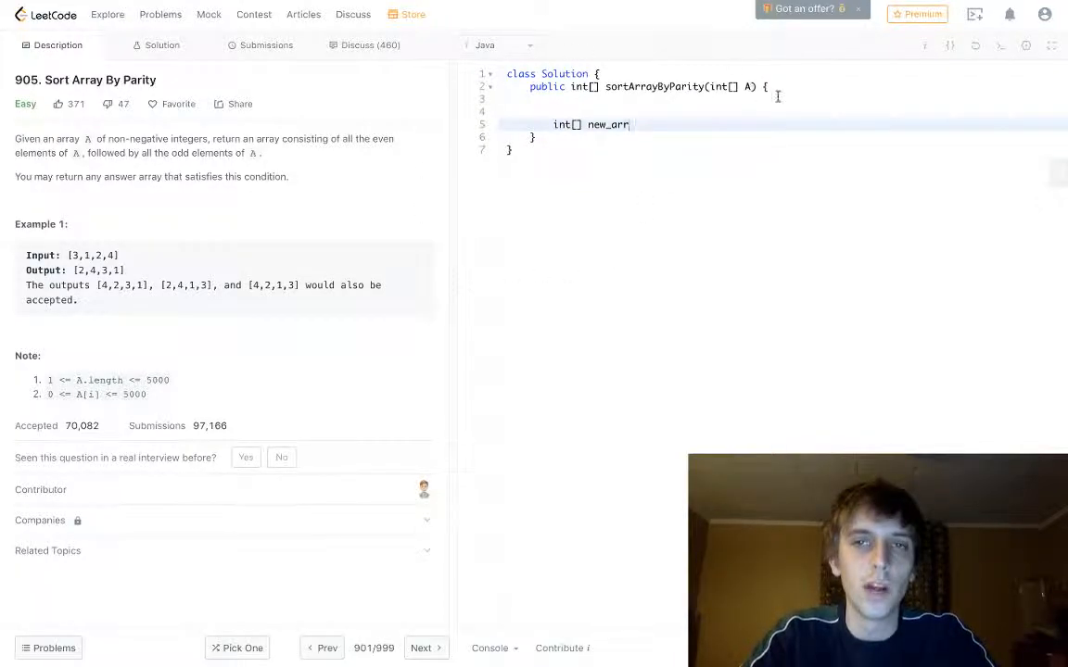
mouse_move(677, 195)
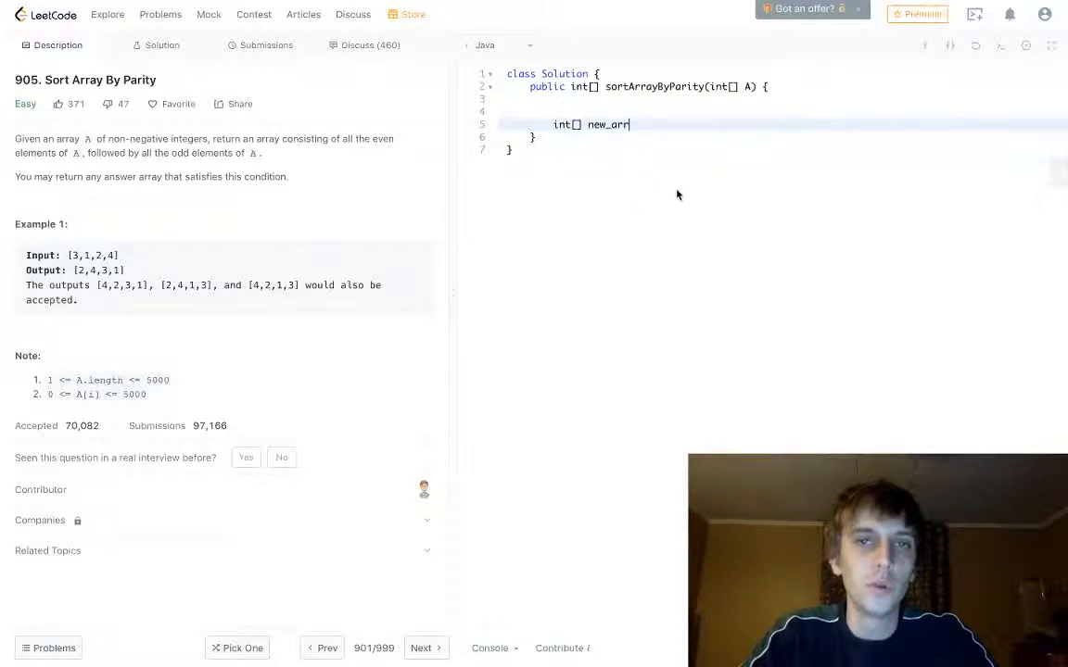
mouse_move(514, 249)
type(" = new int")
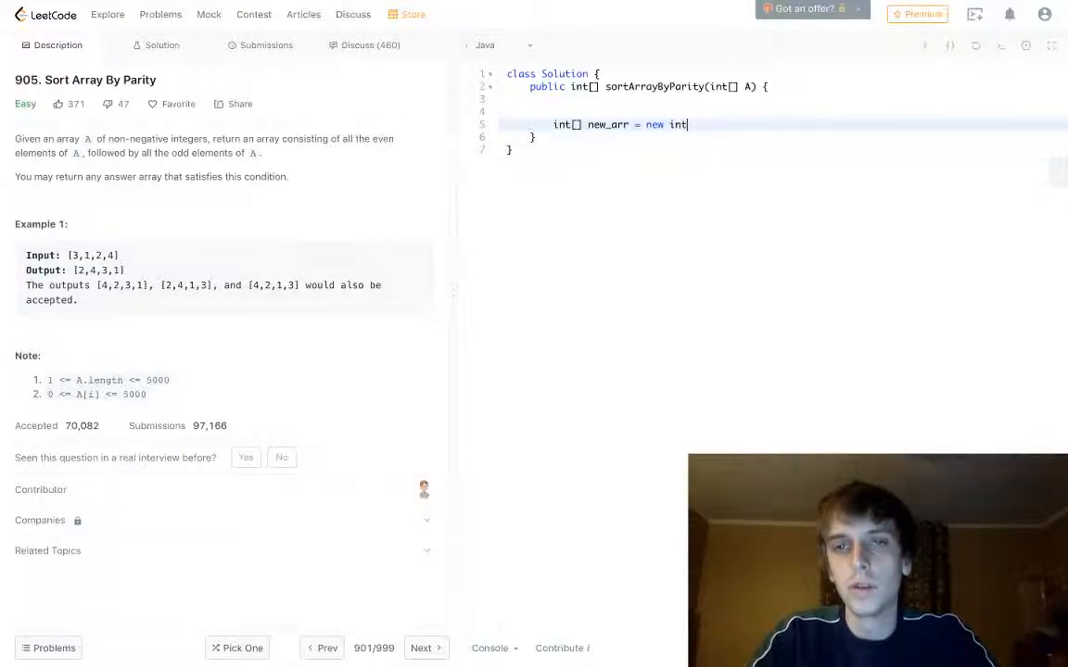
type("[A.length];")
type("int coun")
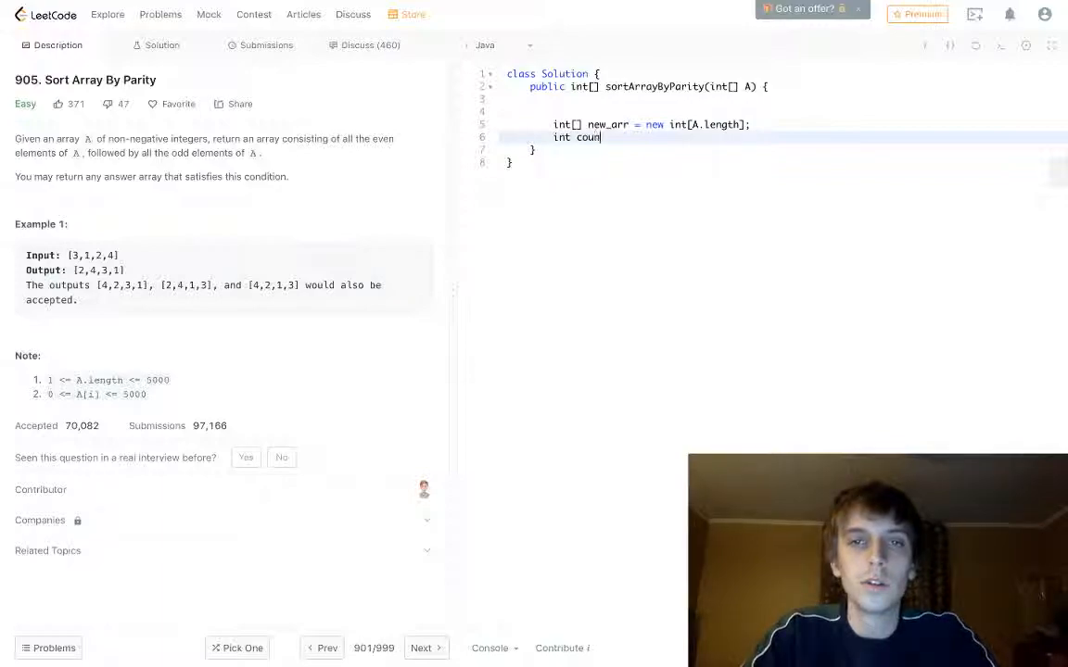
type("ter =0;")
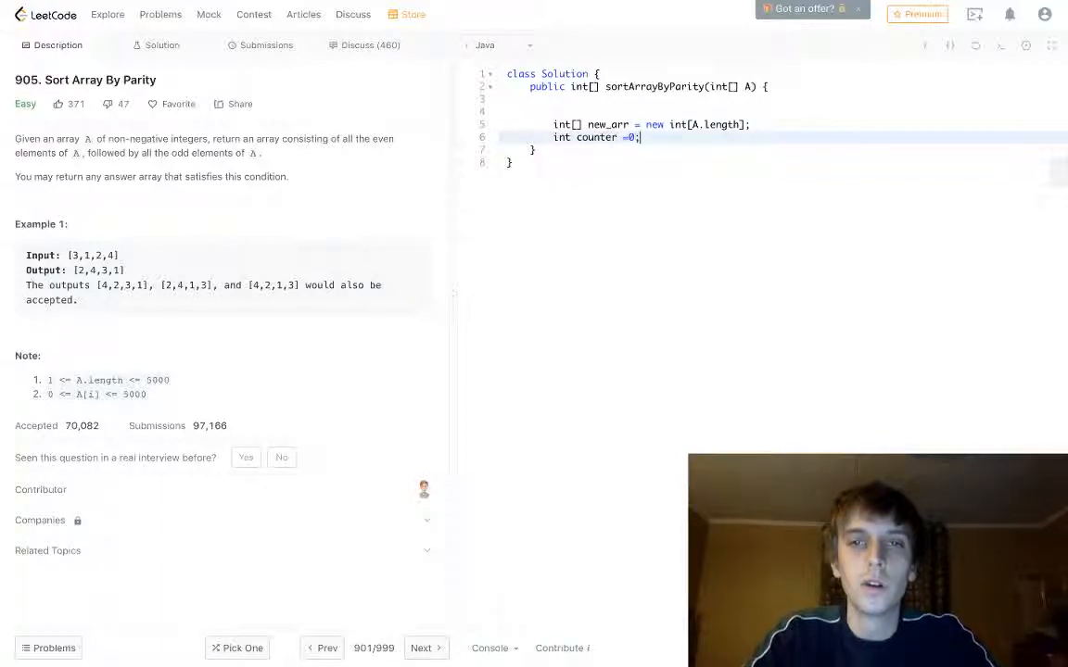
Write the for loop header iterating i from 0 to A.length
type("for (")
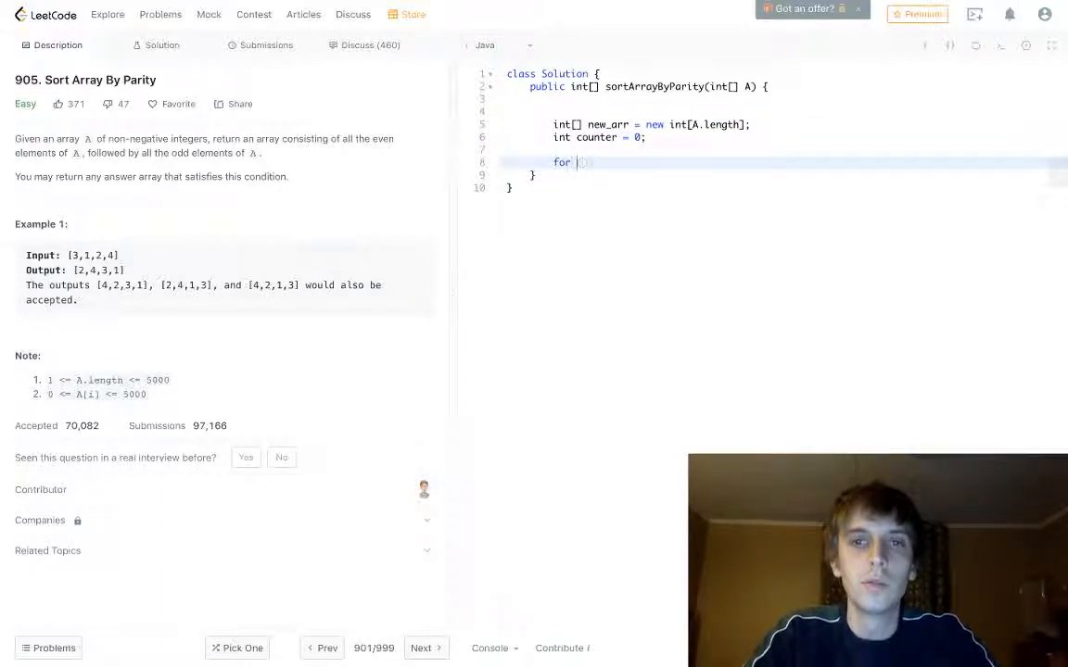
type("int i=0; i<")
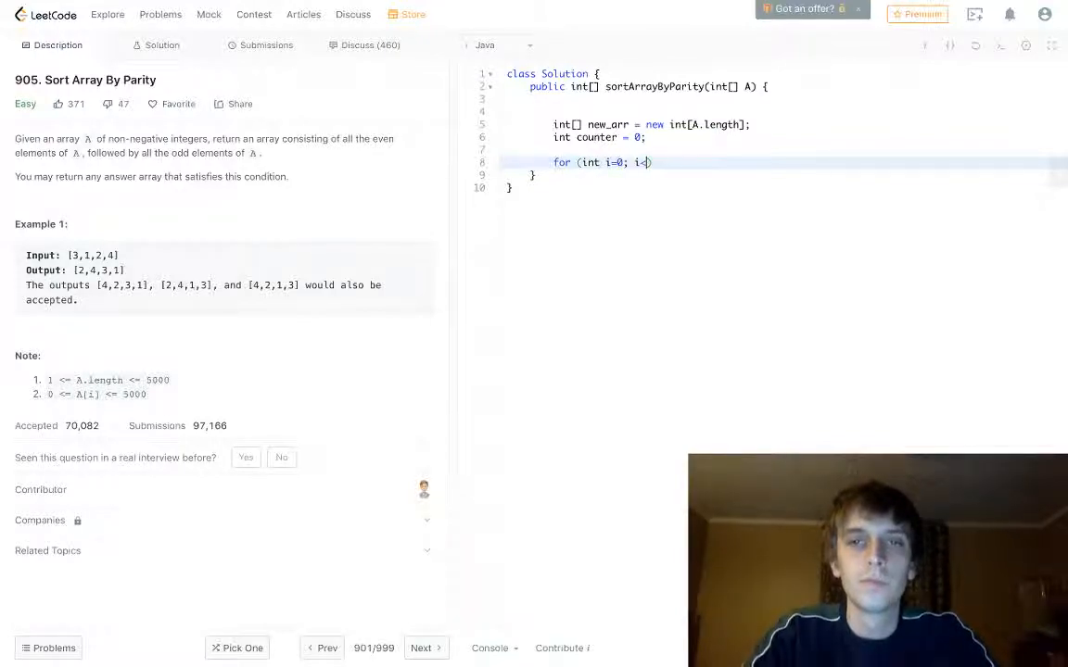
type("A.length;")
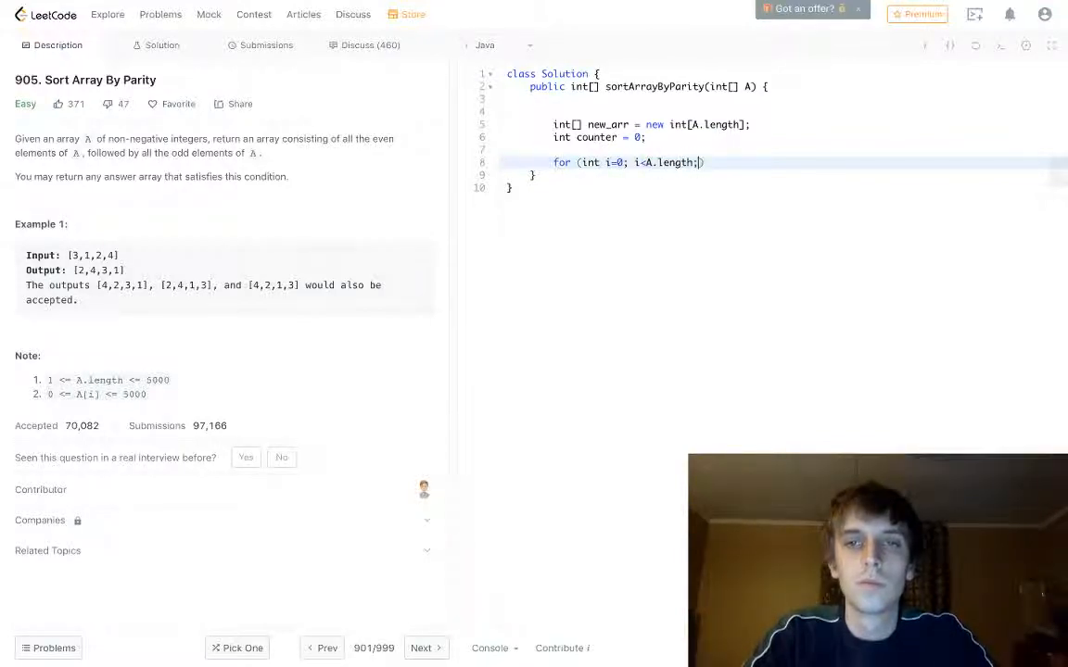
type("i++)")
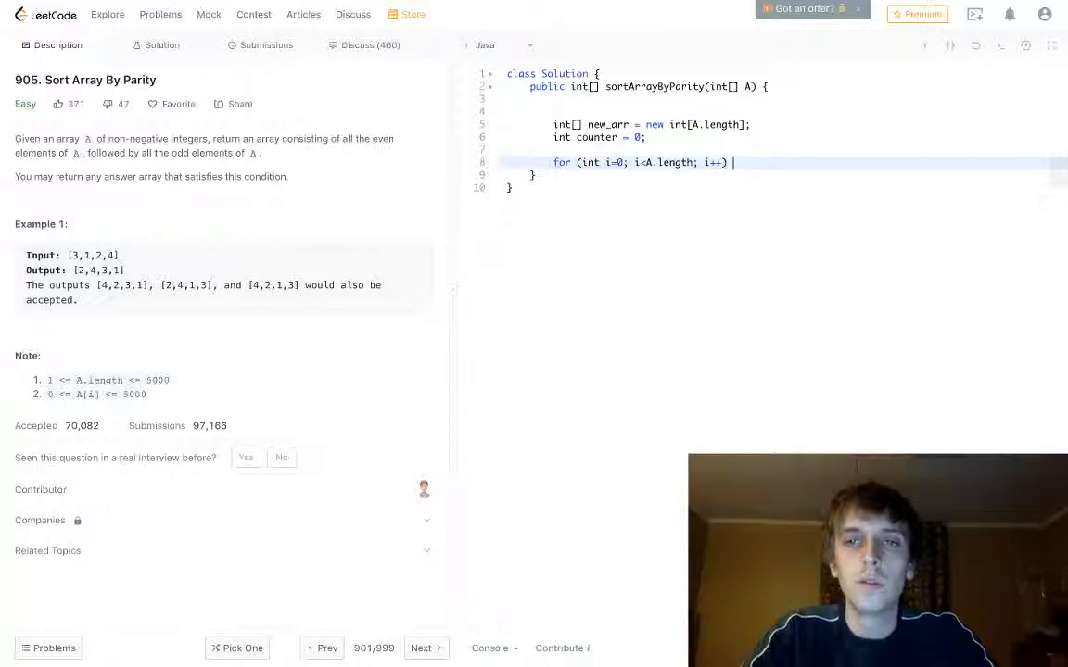
Copy even values, then odd values, into new_arr[counter++], and begin return counter
type("{")
type("if (A[i")
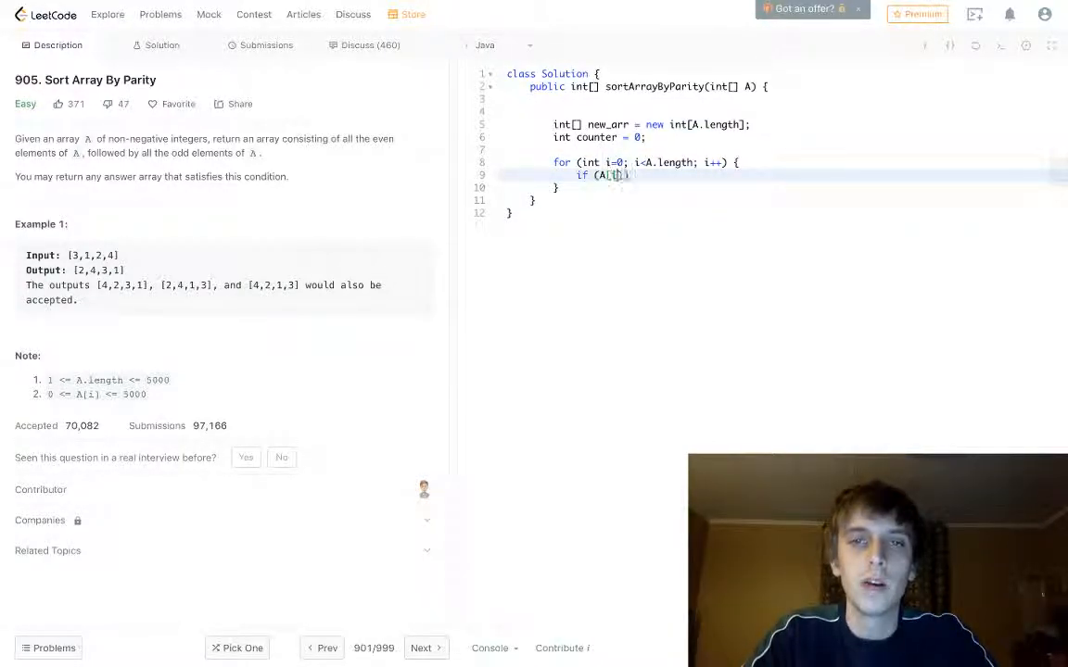
type("% 2 == 0")
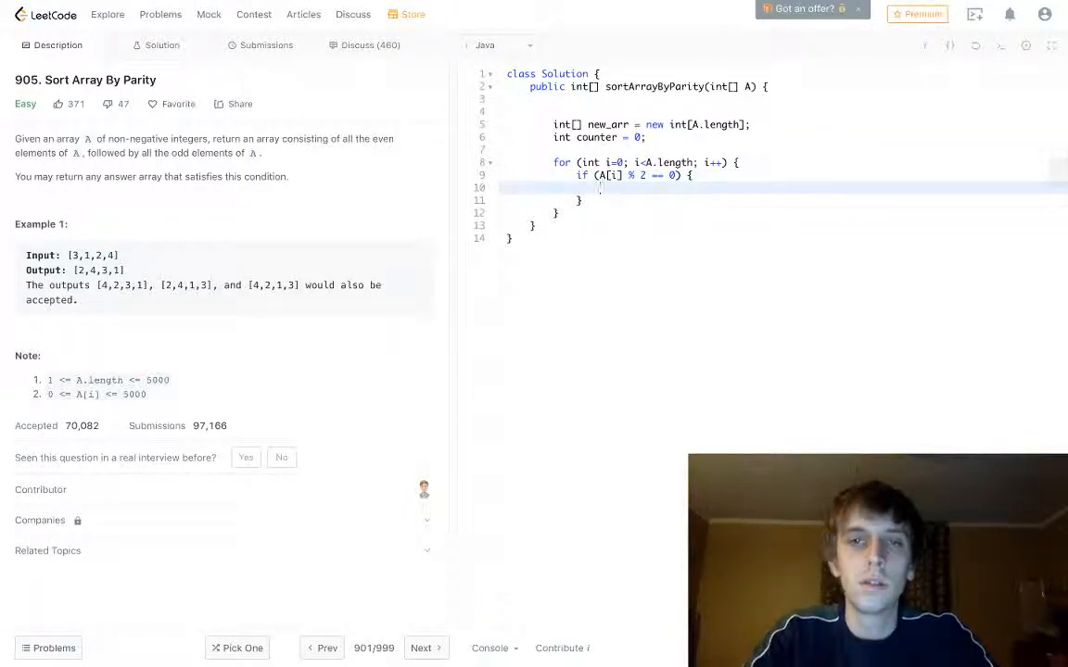
type("new_arr")
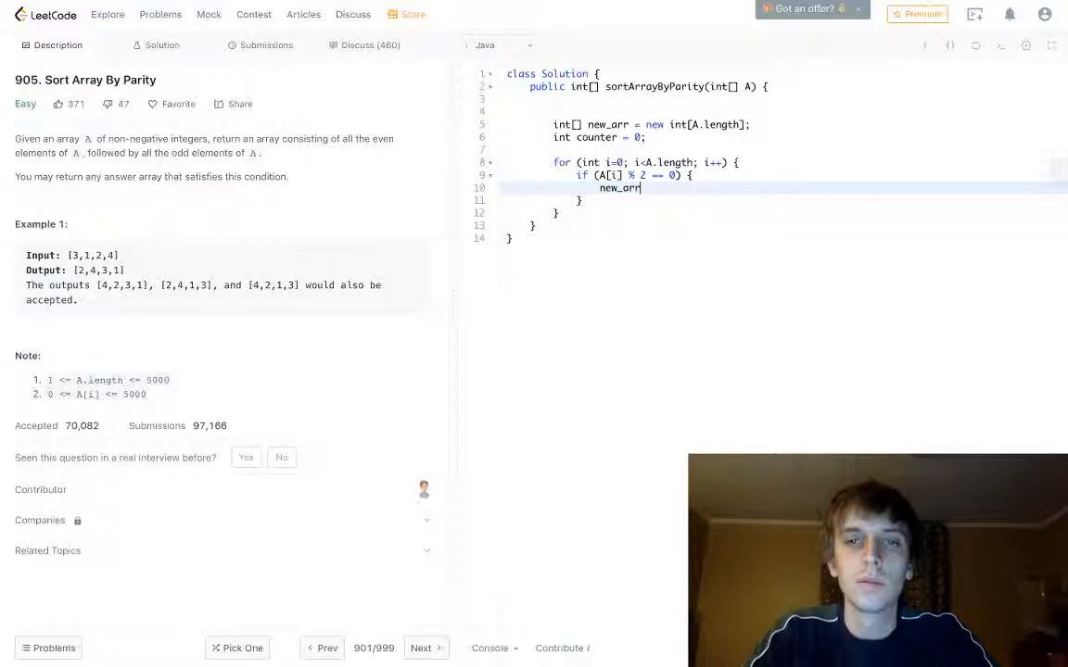
type("[counter] = A[i];")
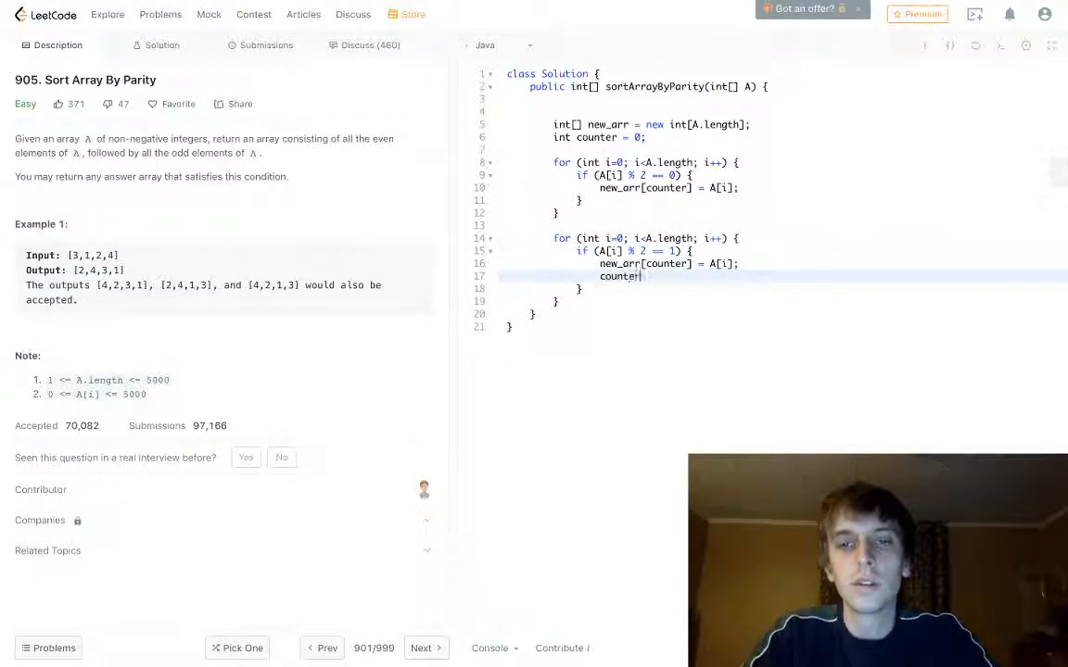
type("++;")
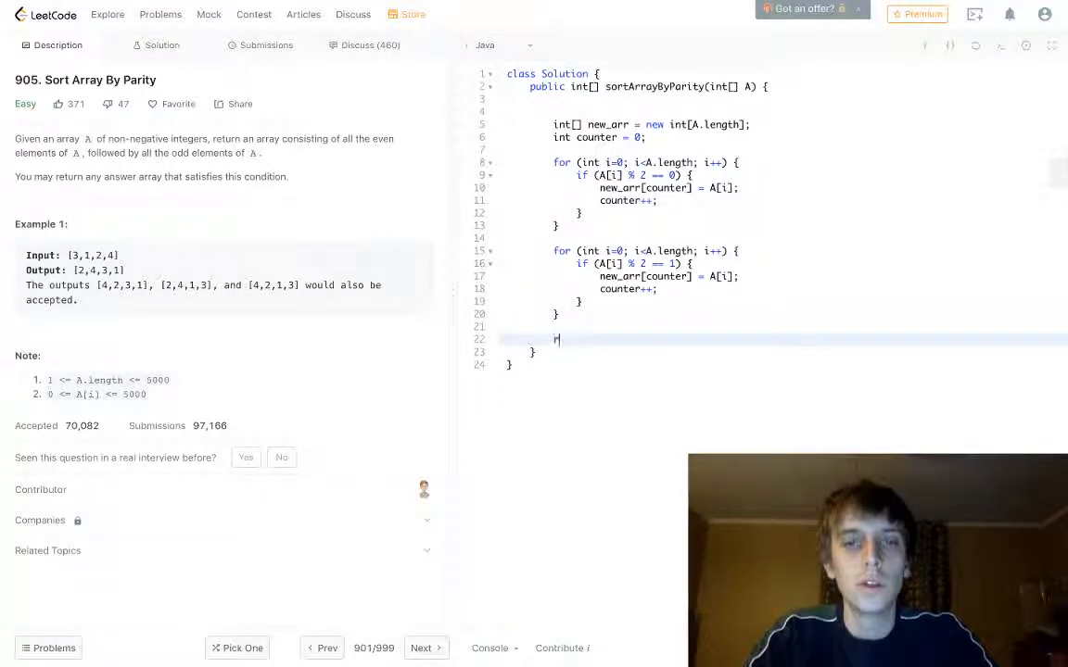
type("return counter")
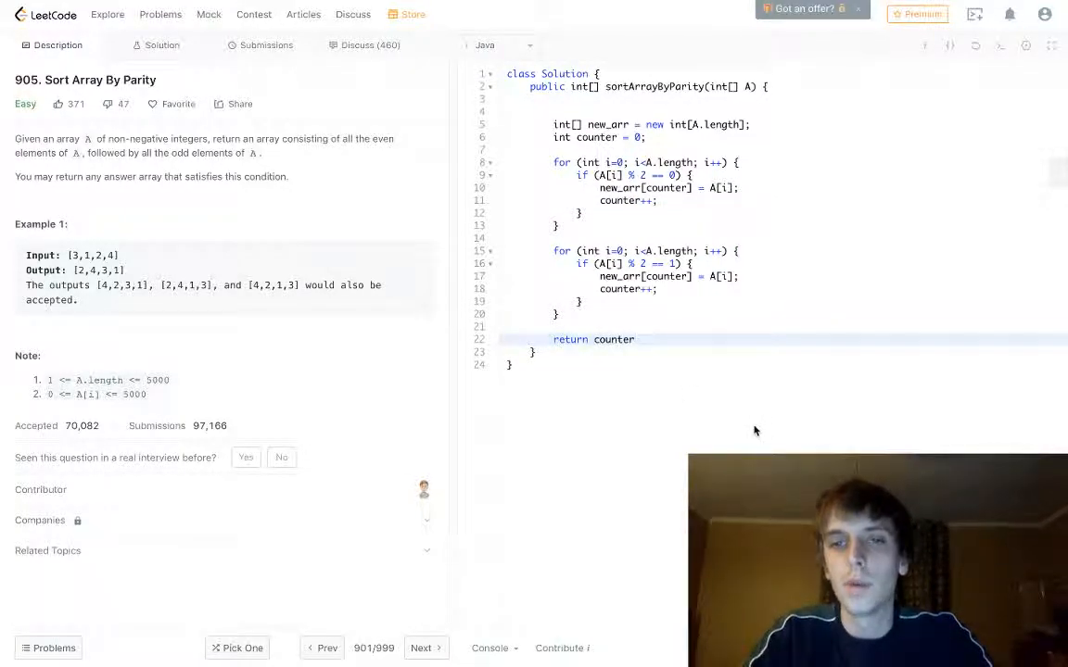
Submit, fix the compile error by returning new_arr, and get Accepted at 8 ms
left_click(266, 44)
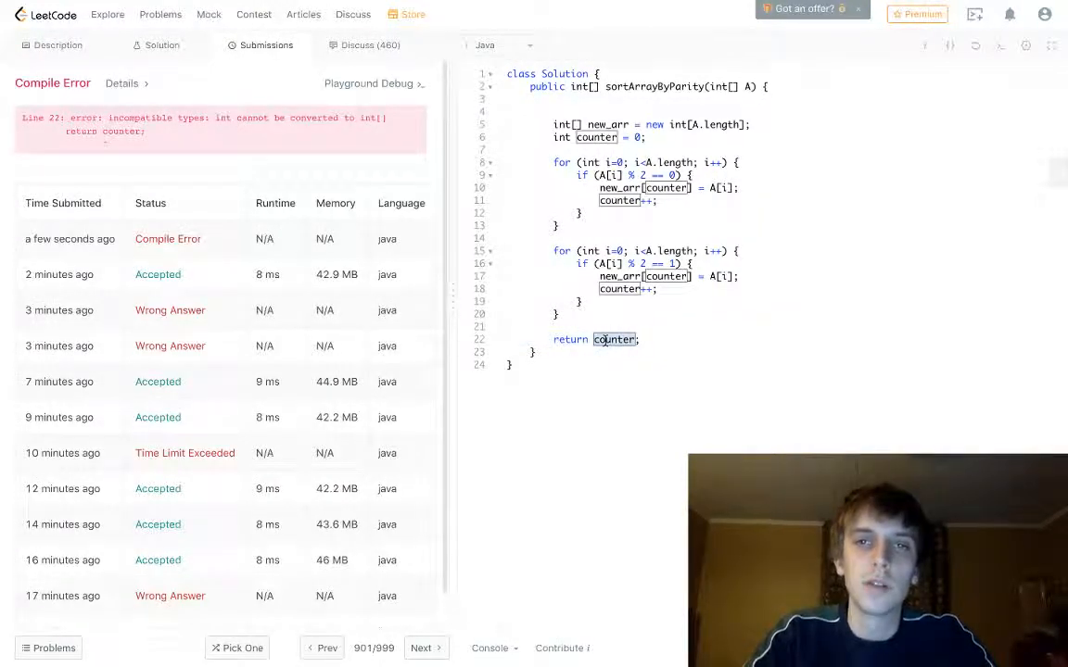
type("new_arr")
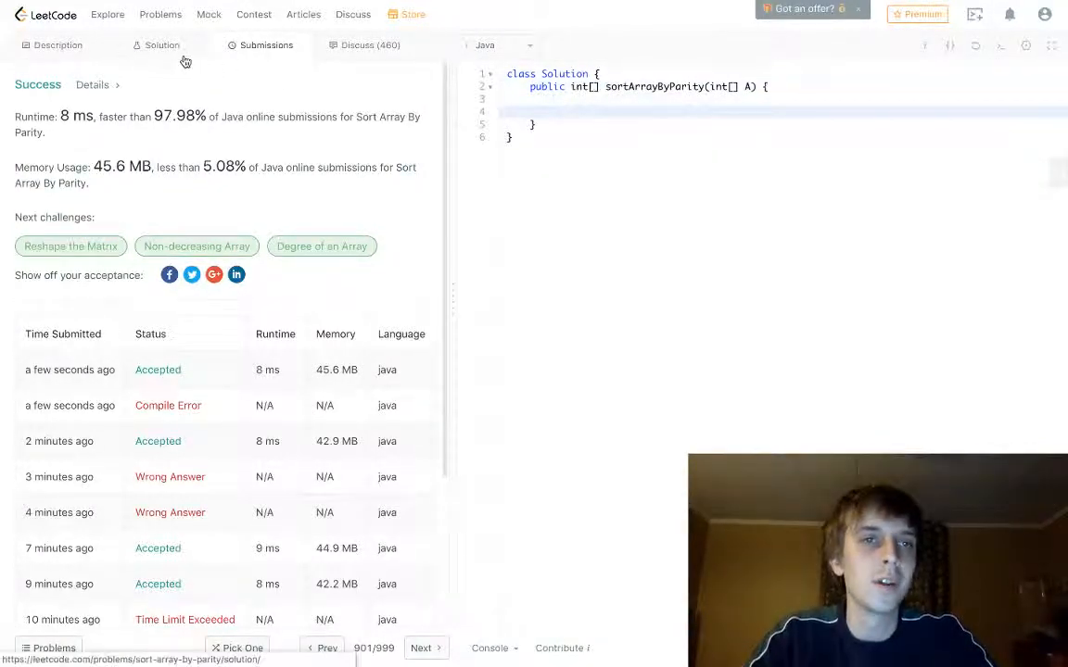
Declare two pointers, int i=0 and int j=A.length-1, in the method body
left_click(58, 44)
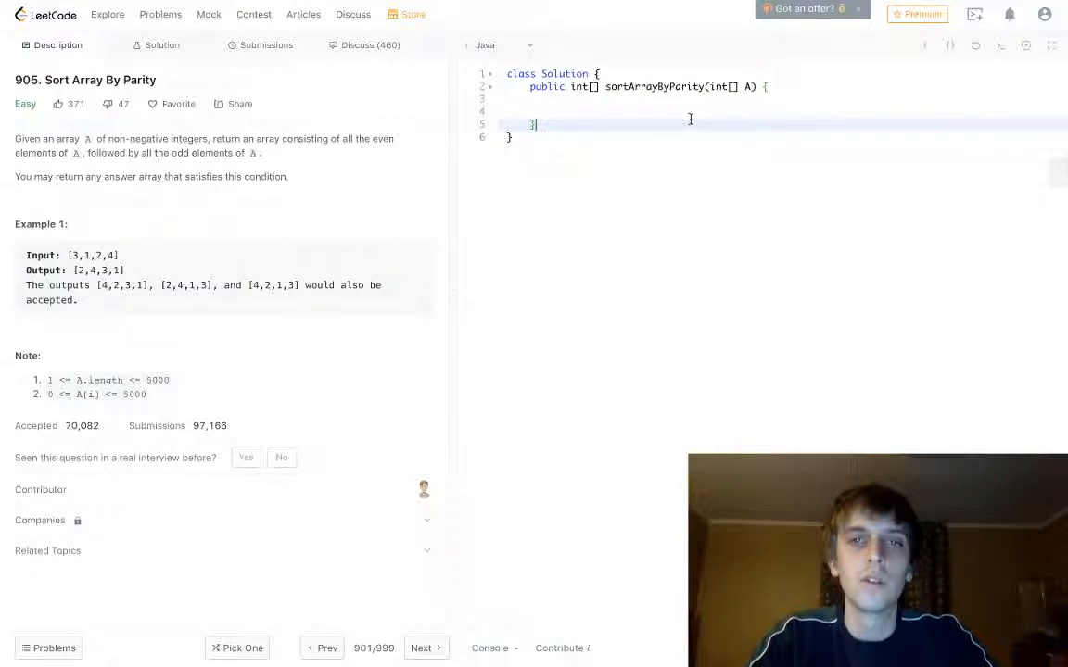
type("int i=0;")
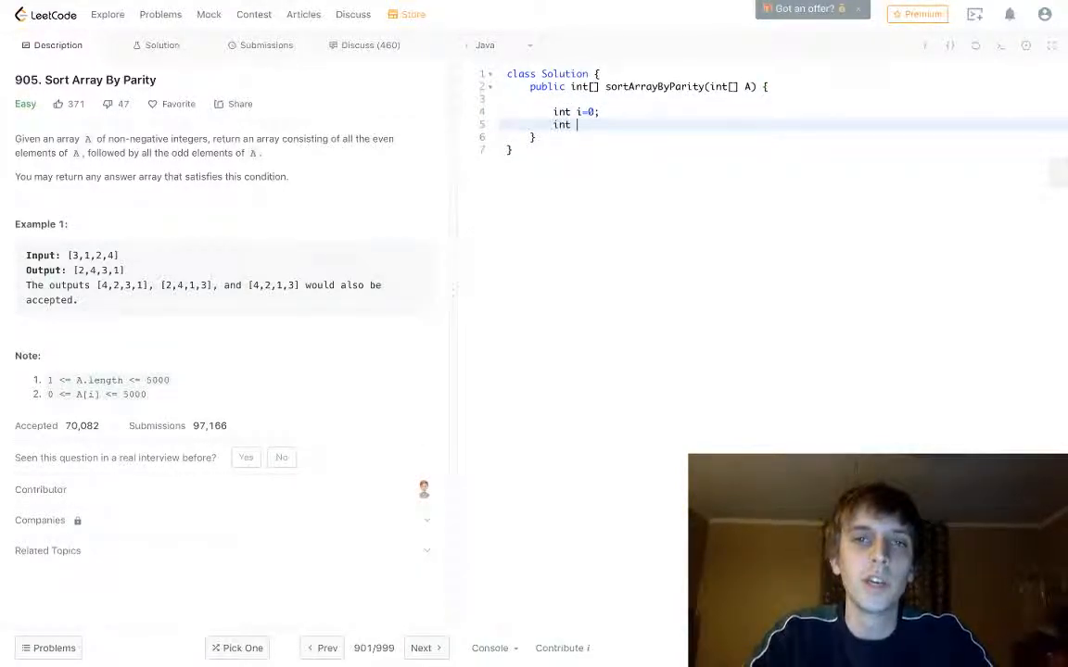
type("j=")
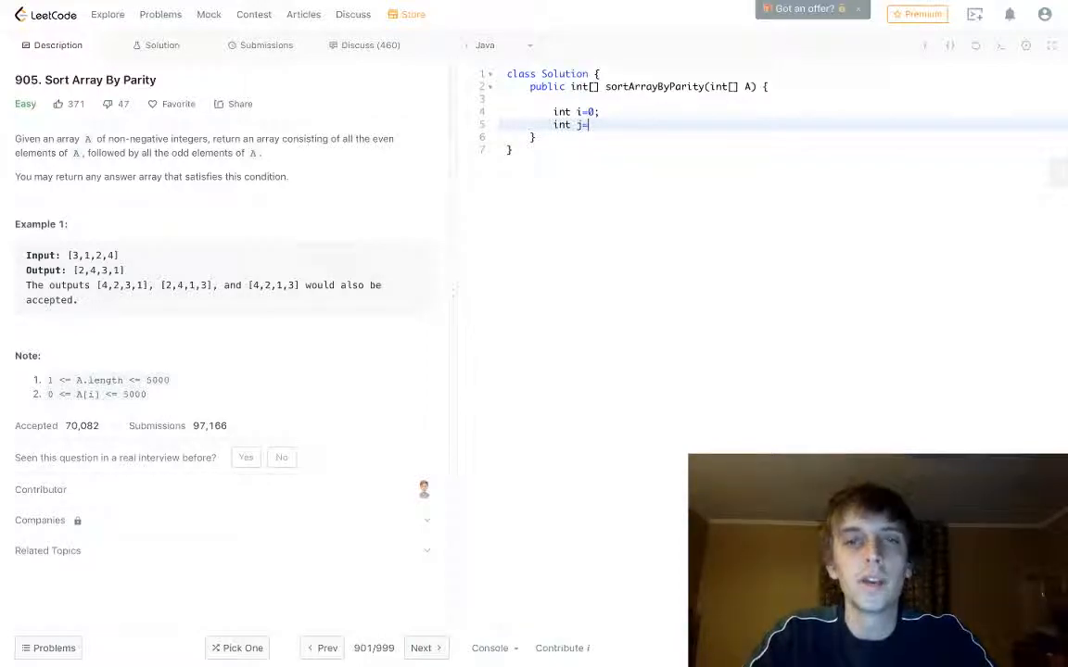
type("A.length-1;")
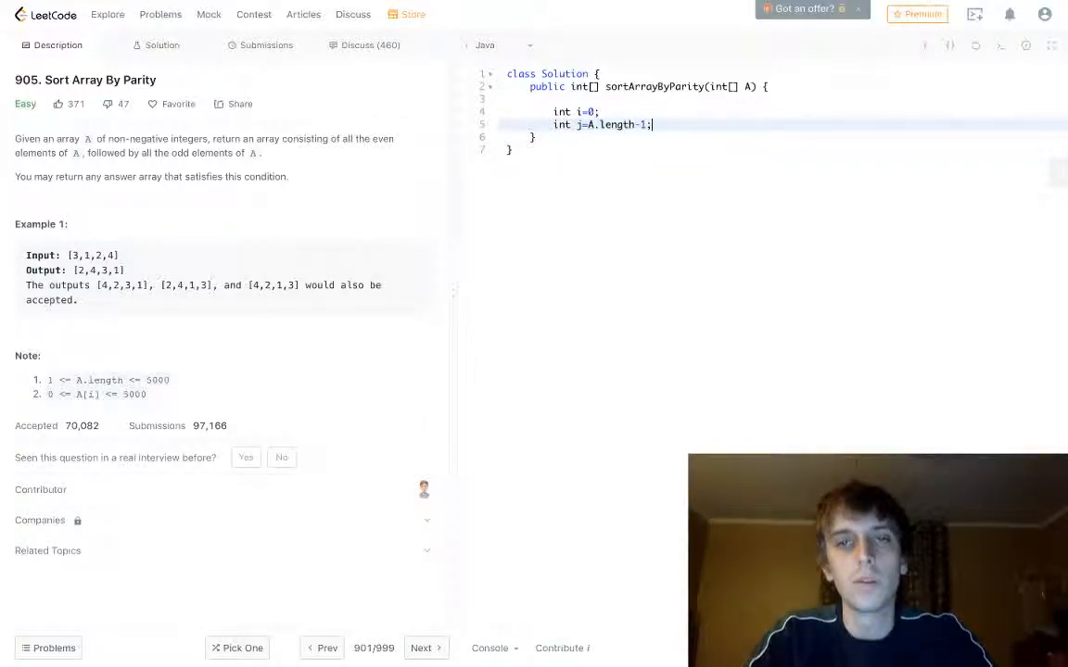
Write while (i<j) containing an if comparing A[i] % 2 with A[j] % 2
type("while (i<j) {")
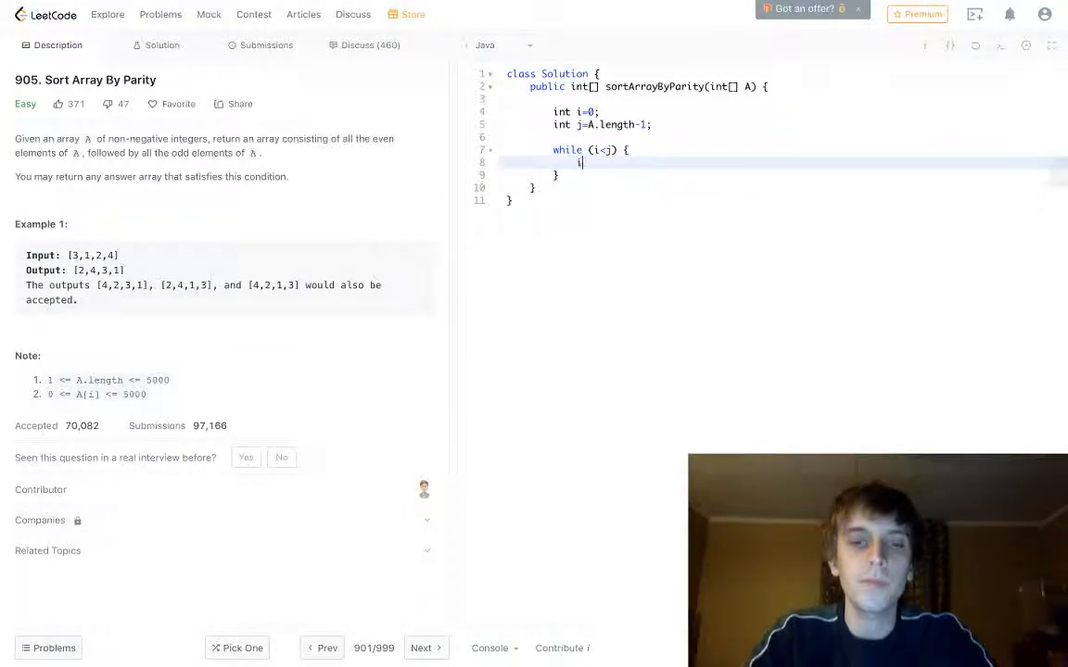
type("if (A[i]")
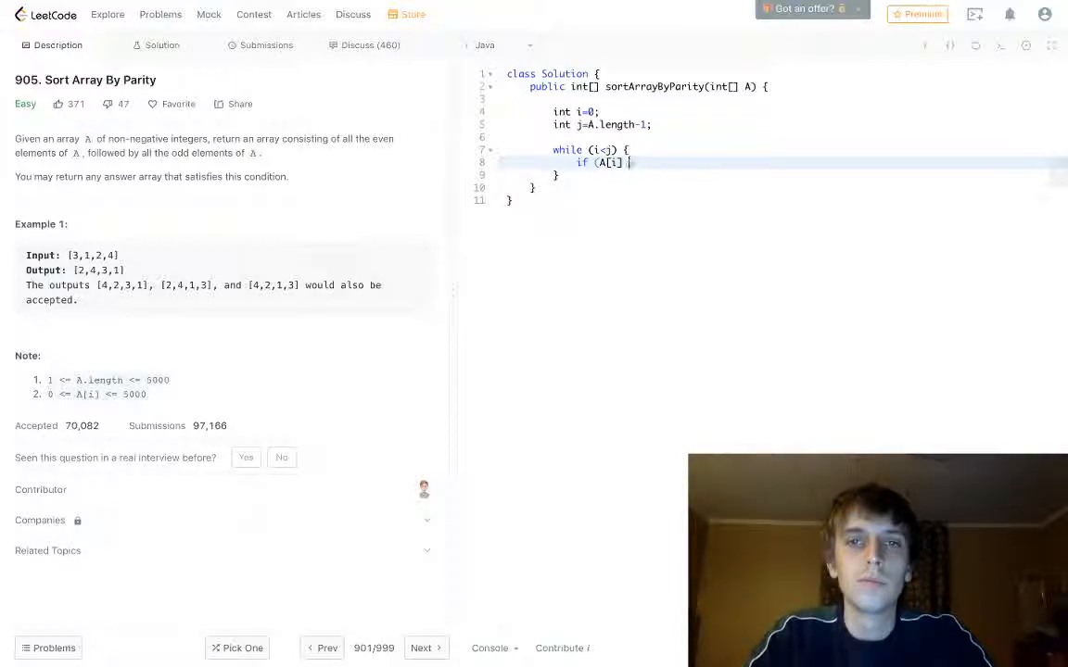
type("% 2 > A[j] % 2) {")
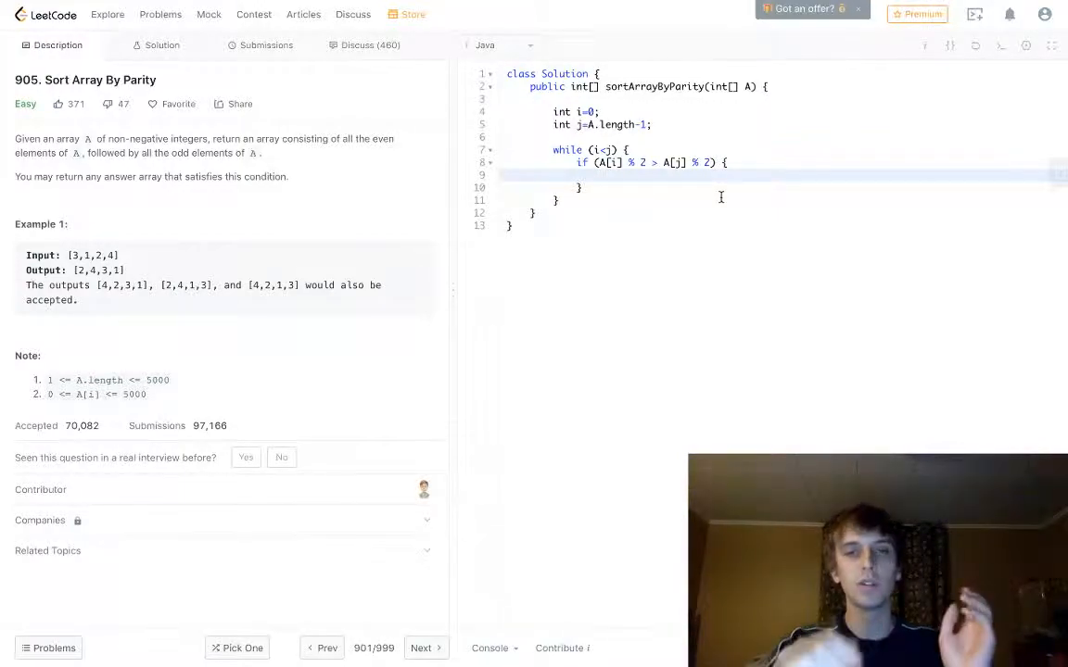
Swap A[i] and A[j] with int temp = A[i]; A[i] = A[j]; A[j] = temp;
type("int temp")
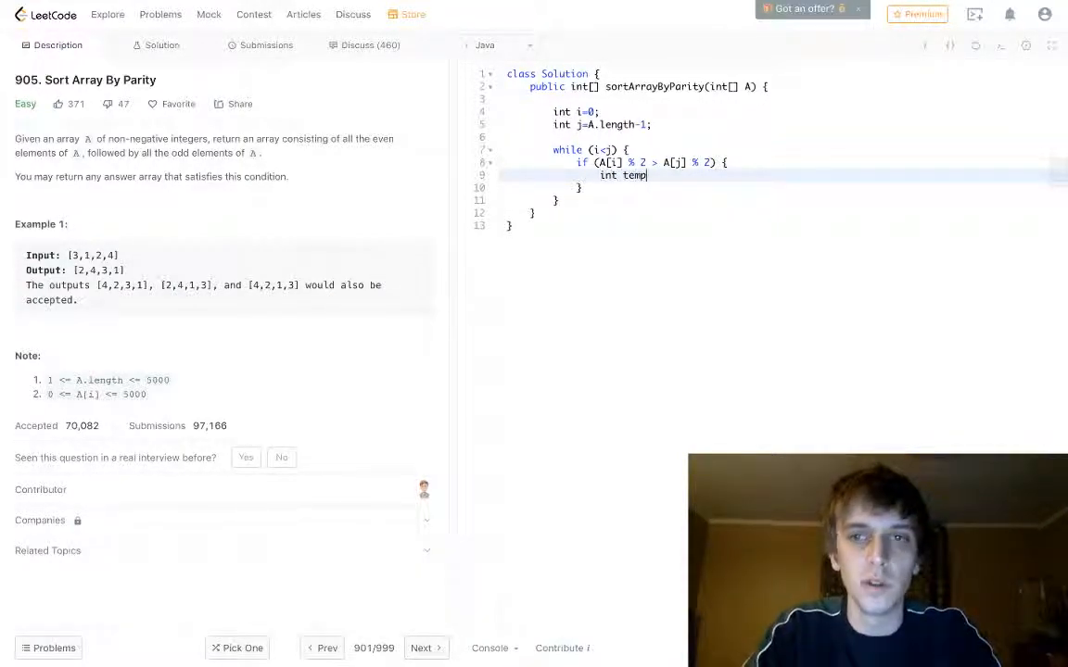
type("= A[i];")
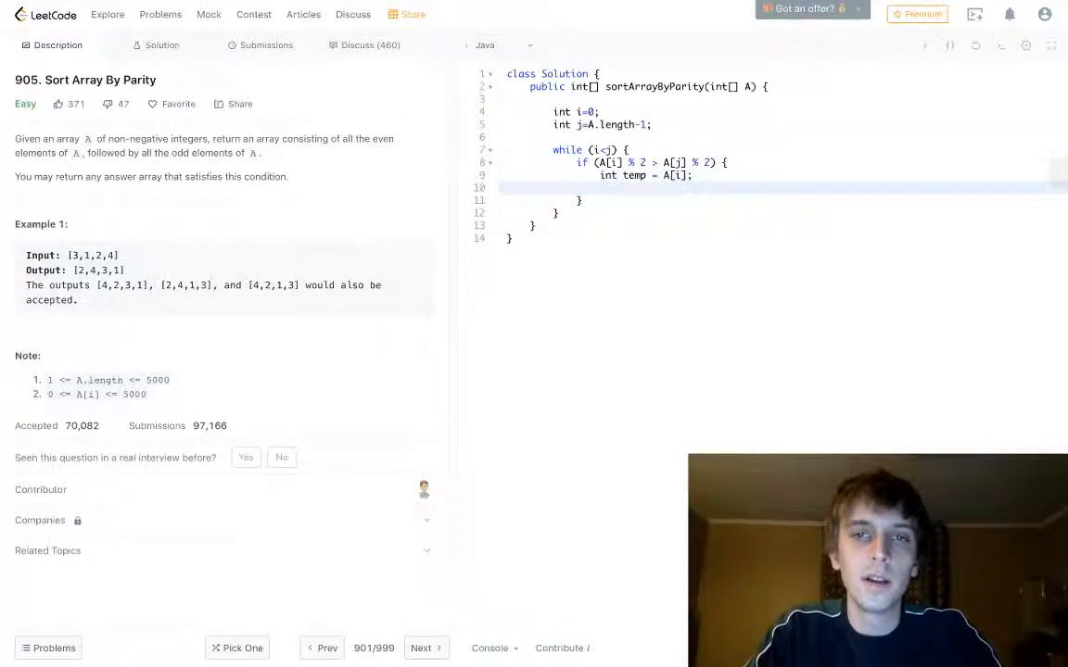
type("A[j] = A[j];")
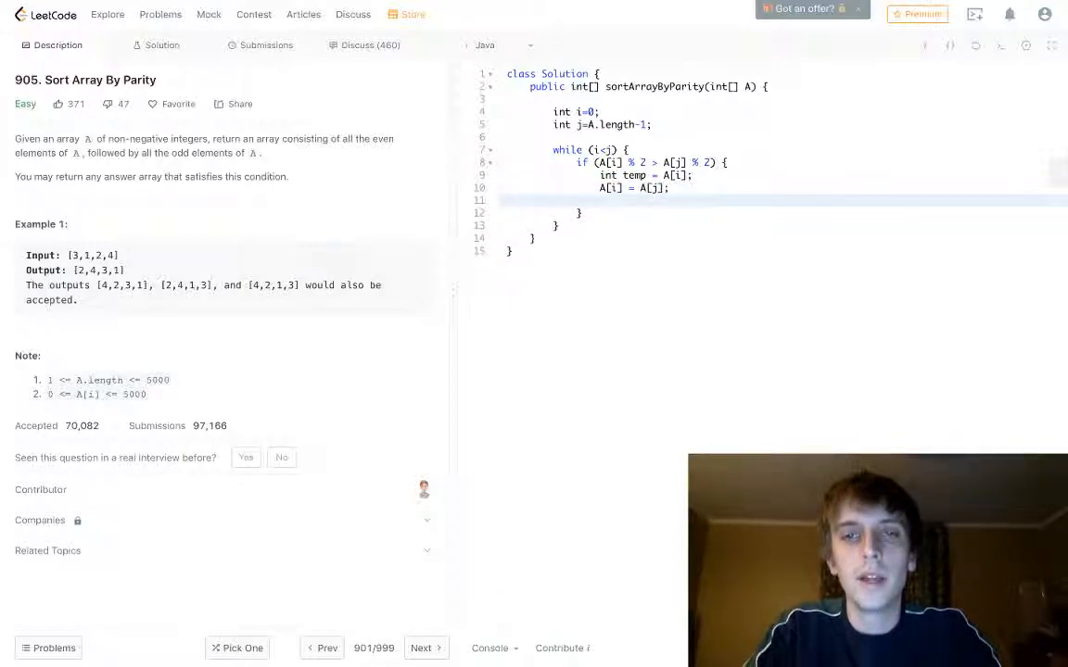
type("A[j] =")
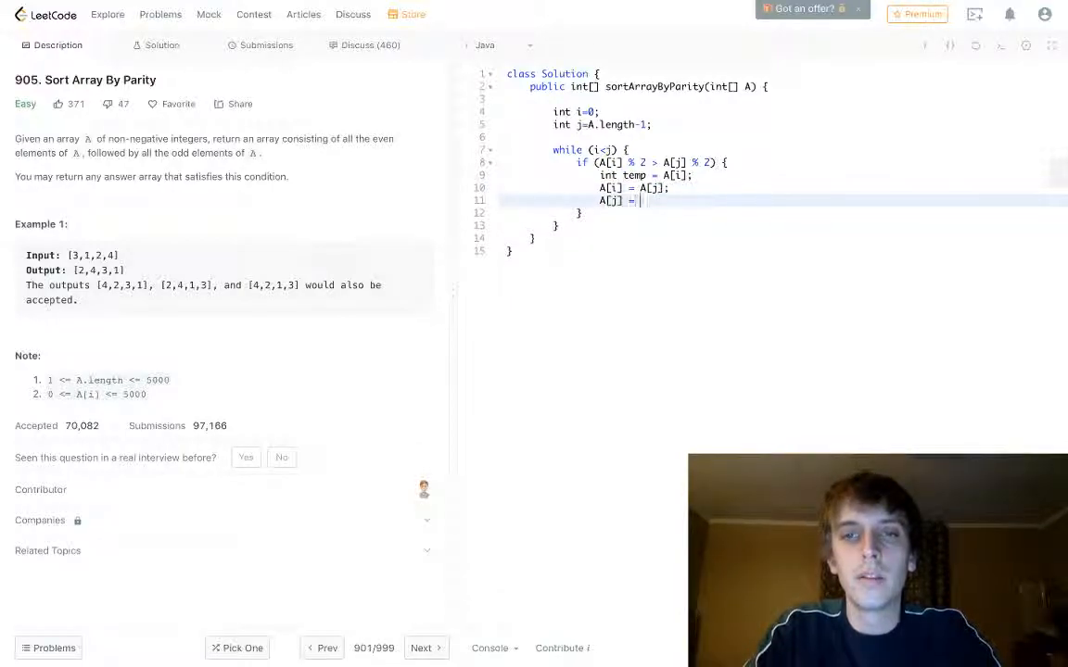
type("temp;")
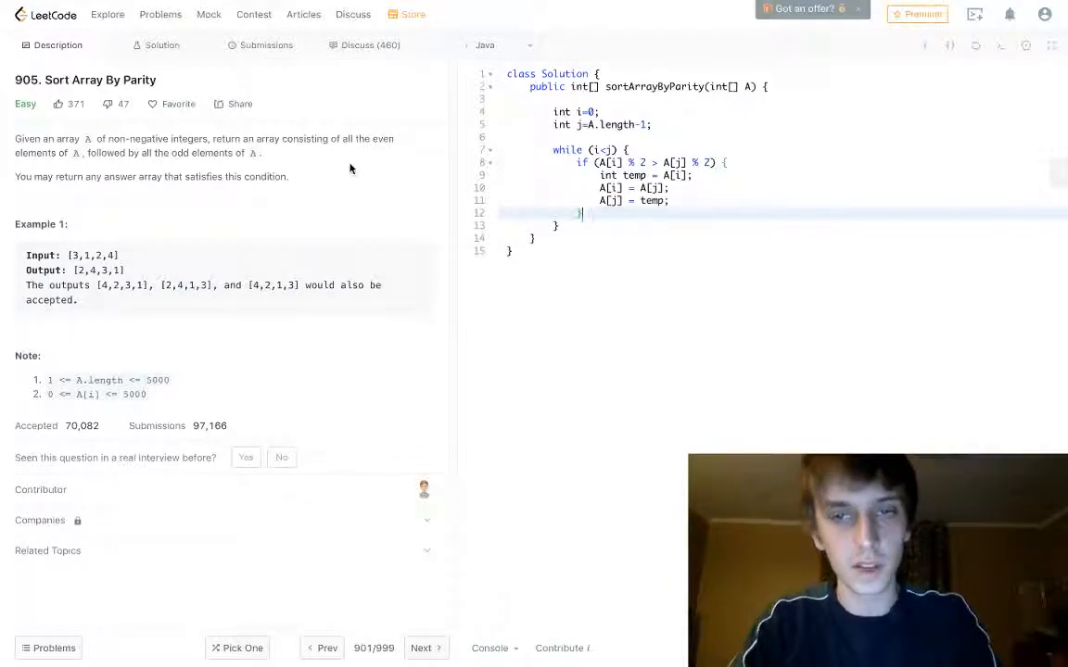
key("enter")
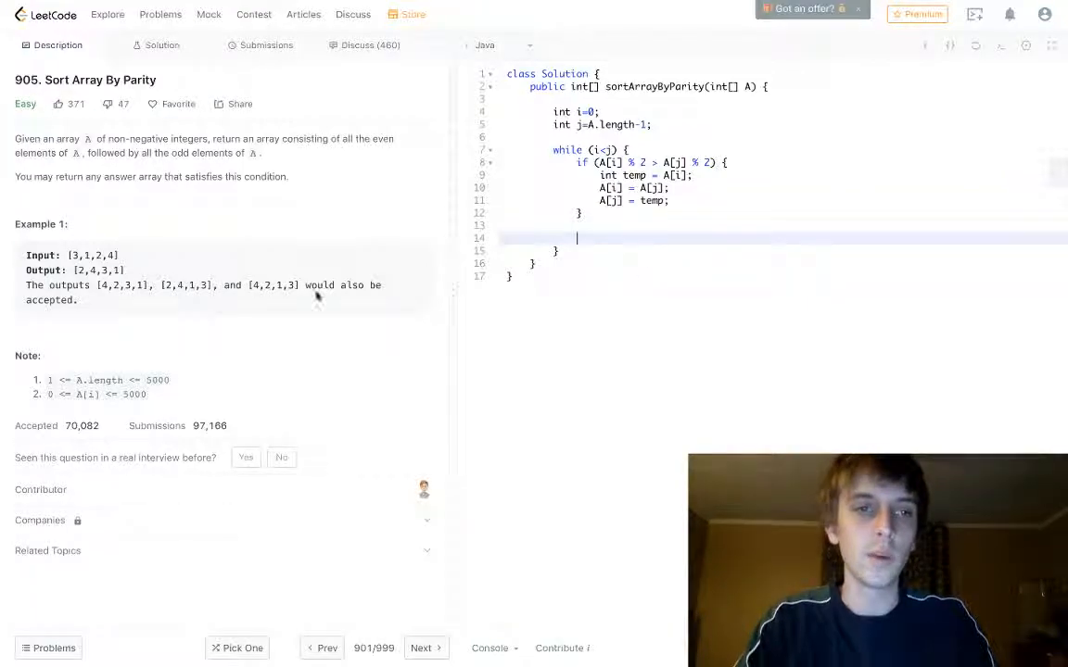
Add if (A[i] % 2 == 0) i++; and begin a second if for A[j]
type("if (A[iu]")
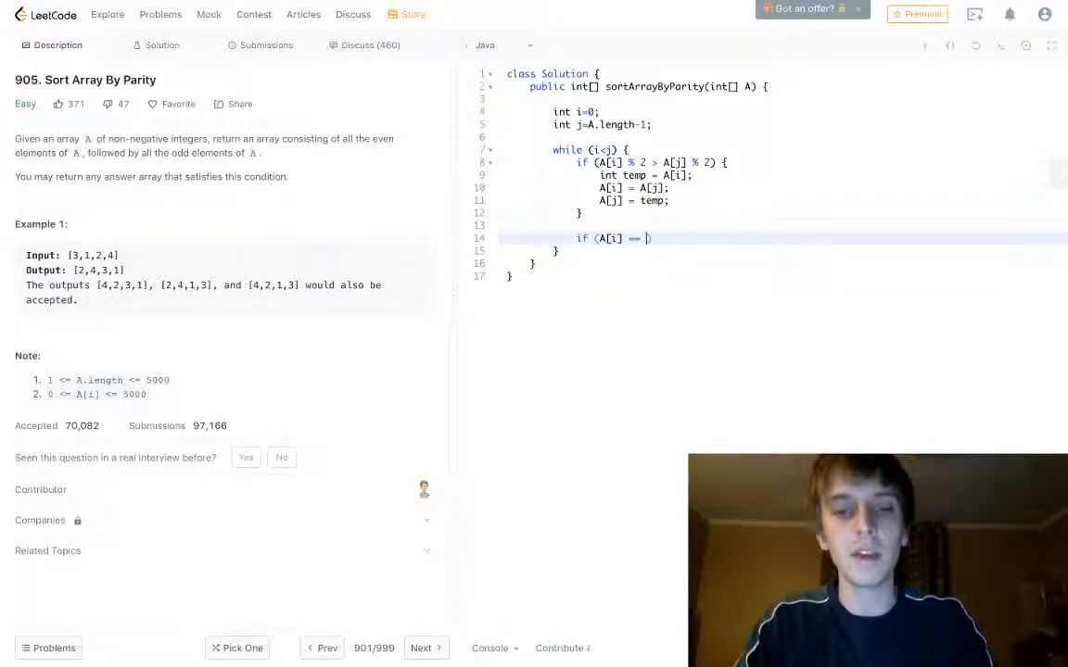
type("% 2")
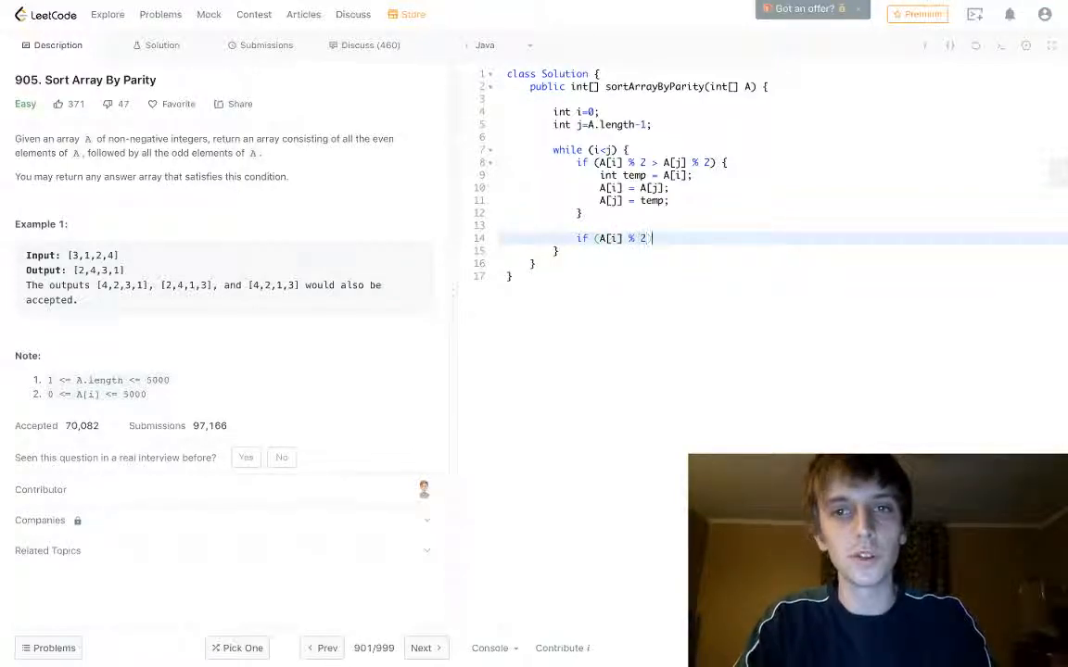
type("== 0)")
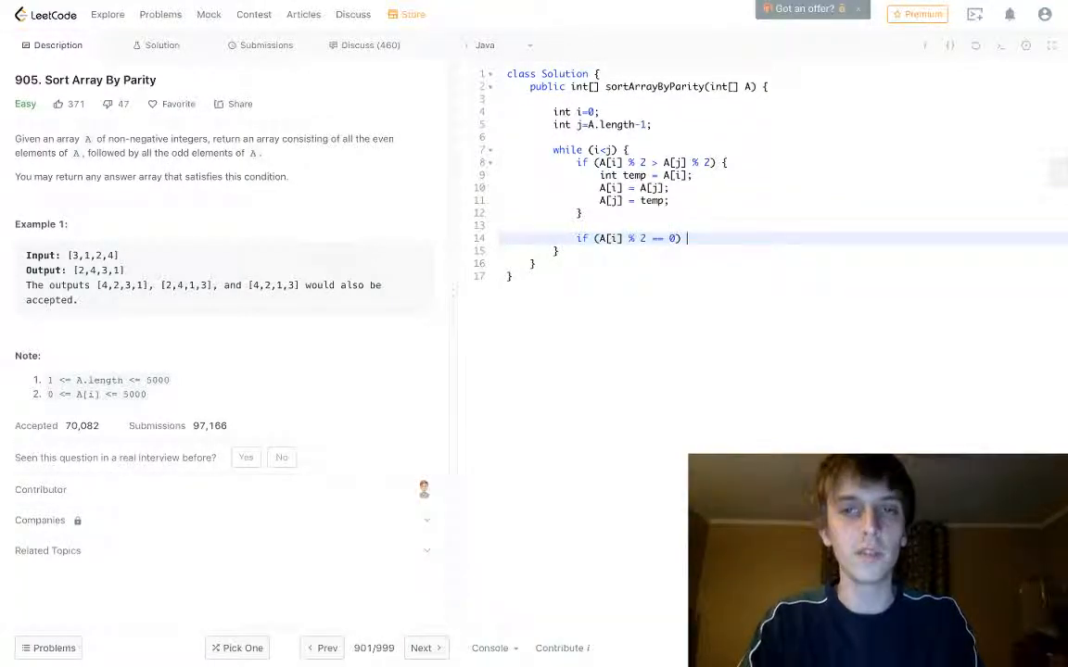
type("i++;")
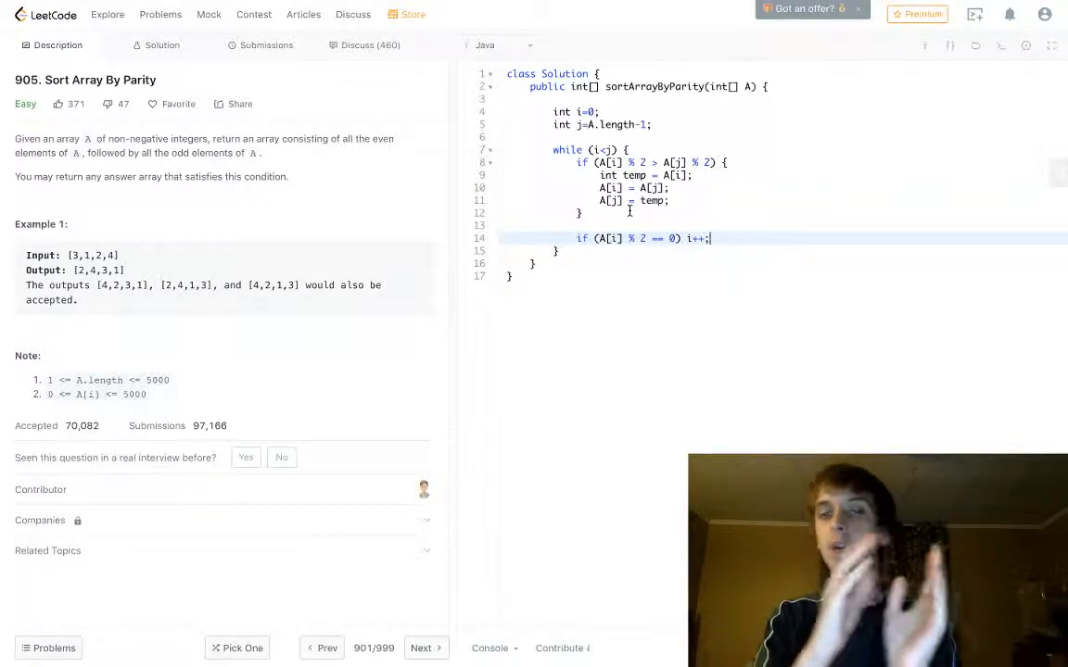
type("if (A[j] % 2 == 1")
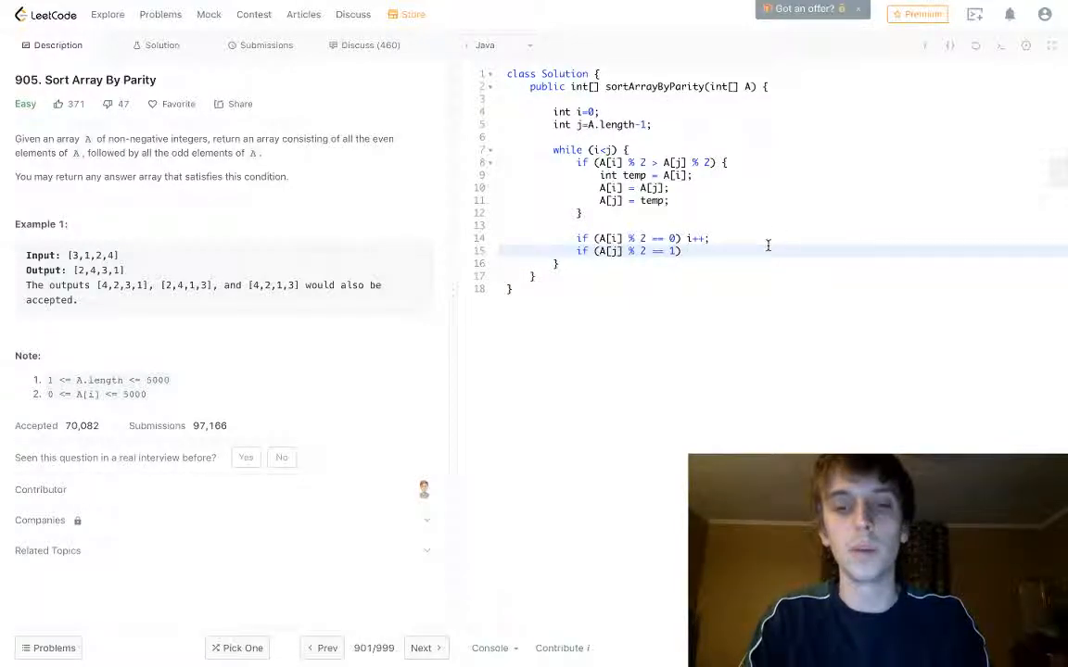
Finish with j--;, hit the missing-return compile error, and begin a return line
type("j--;")
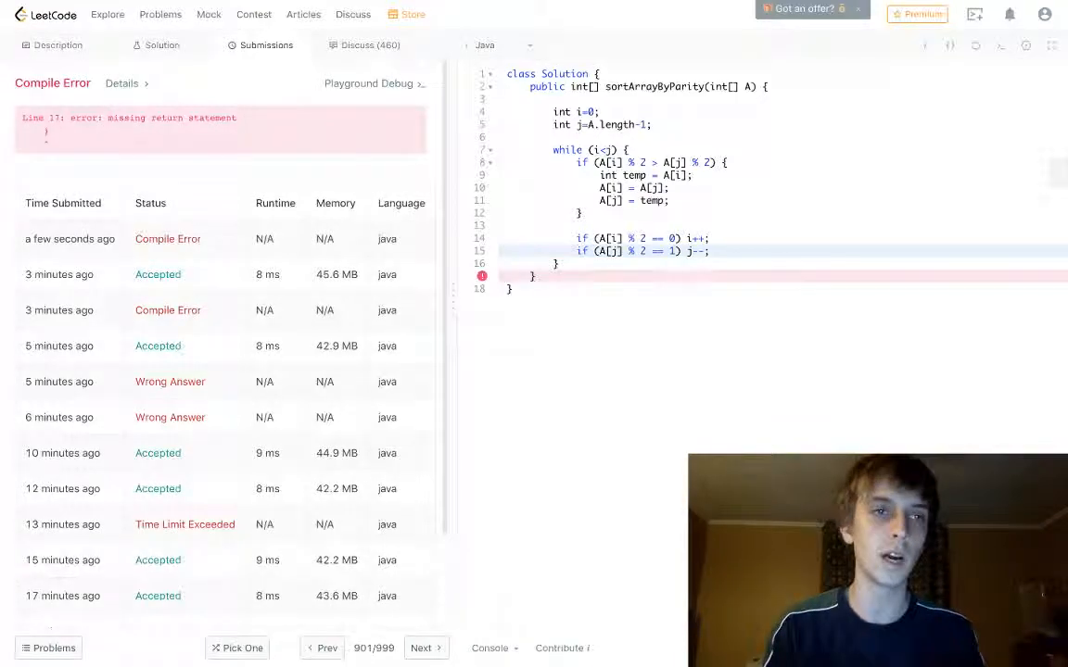
type("re")
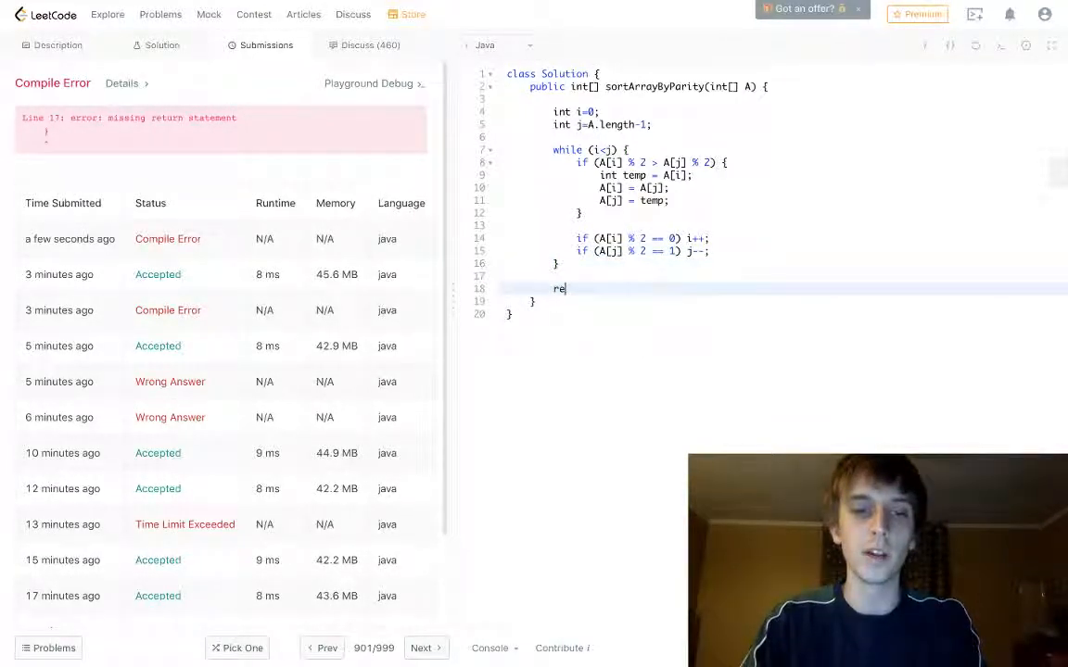